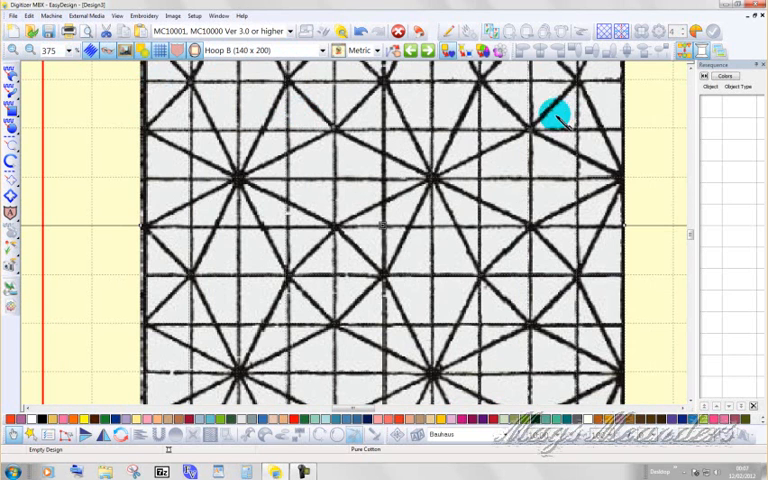
{"action": "mouse_move", "coordinate": [690, 235]}
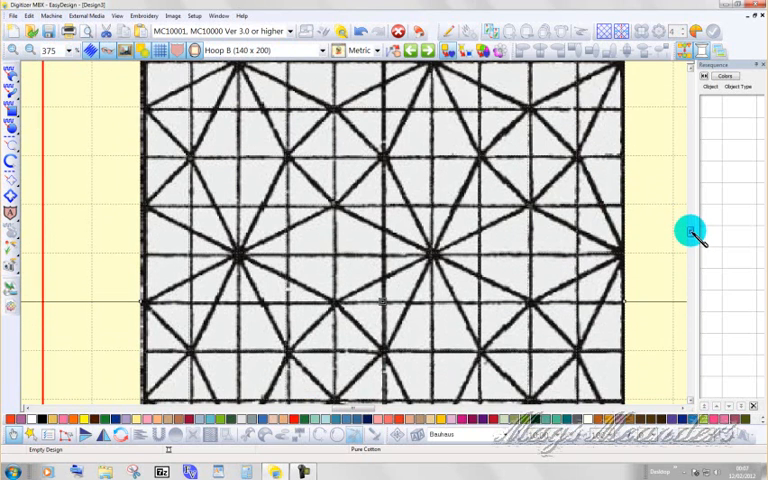
{"action": "mouse_move", "coordinate": [500, 222]}
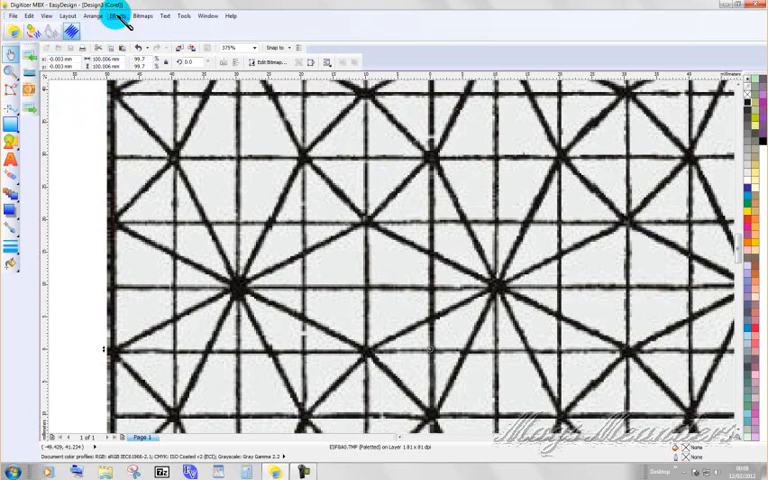
Step: Lighten the star-grid image by raising brightness and lowering contrast, previewing, then applying
{"action": "left_click", "coordinate": [118, 16]}
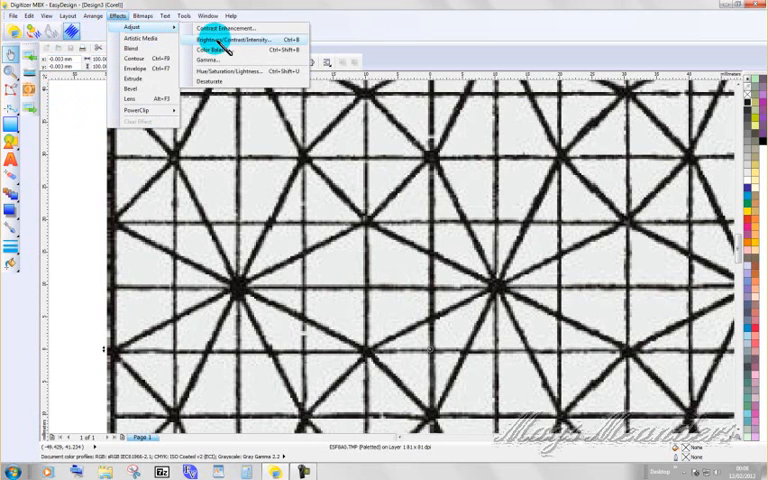
{"action": "left_click", "coordinate": [236, 40]}
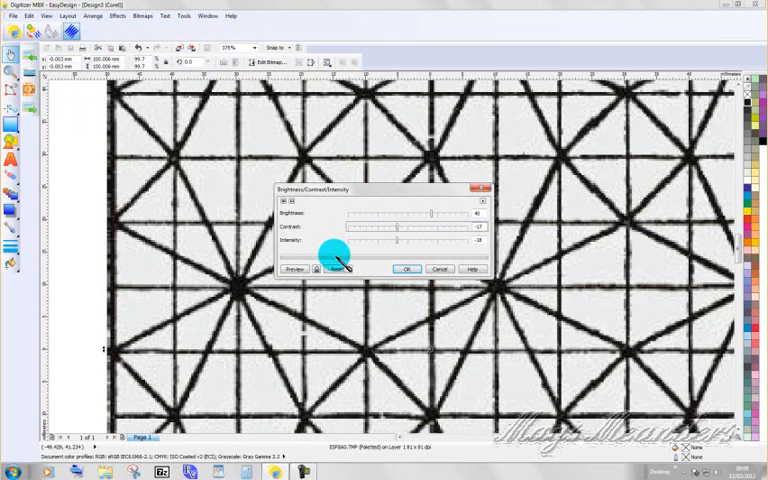
{"action": "left_click", "coordinate": [293, 270]}
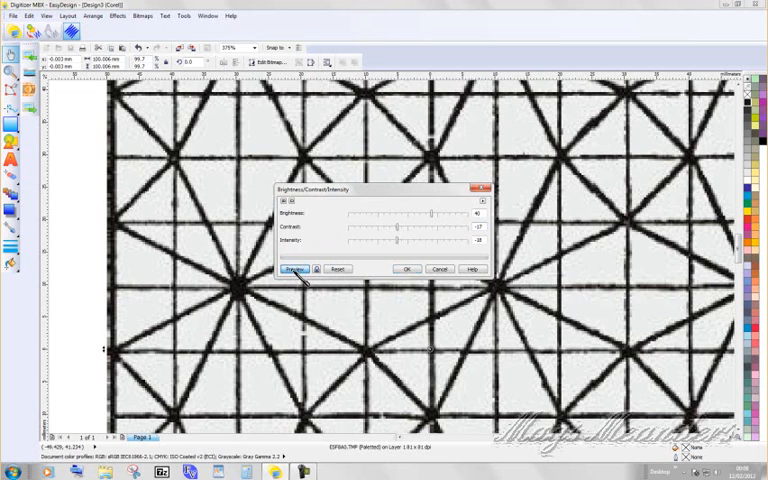
{"action": "left_click", "coordinate": [292, 269]}
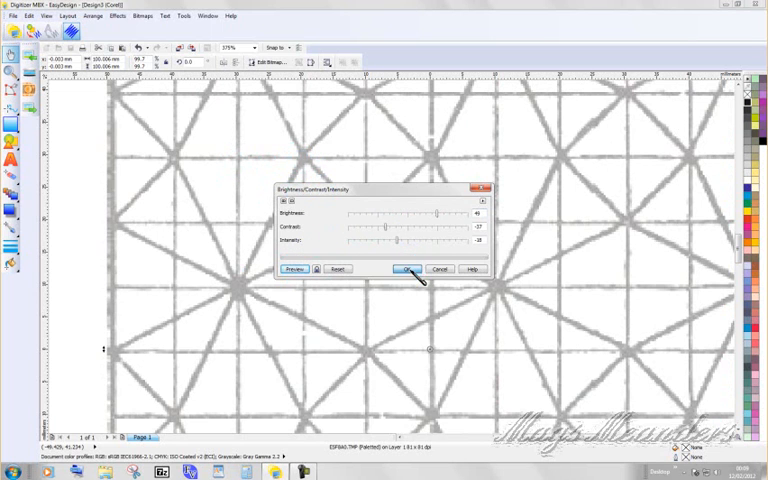
{"action": "left_click", "coordinate": [406, 268]}
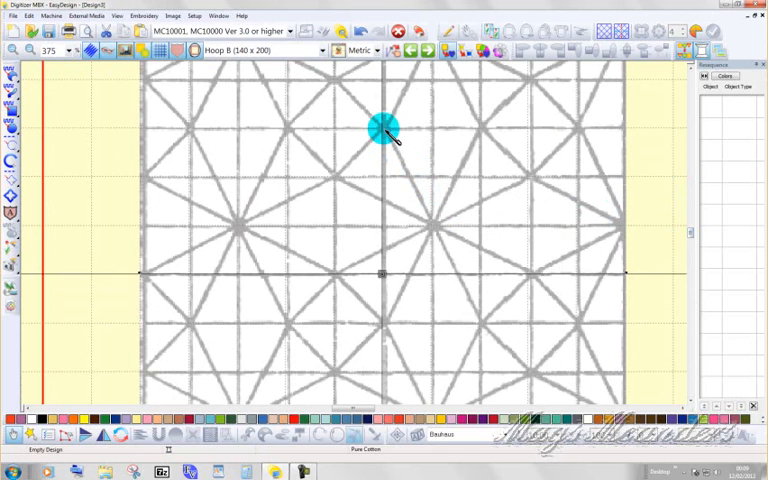
{"action": "mouse_move", "coordinate": [490, 150]}
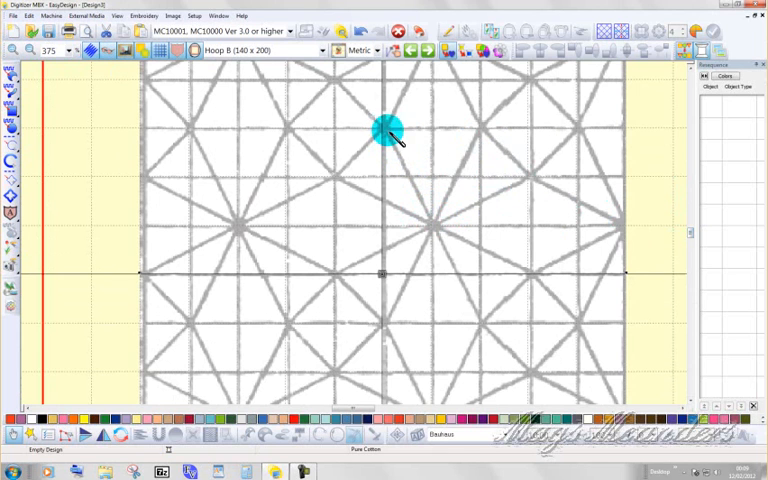
{"action": "mouse_move", "coordinate": [403, 176]}
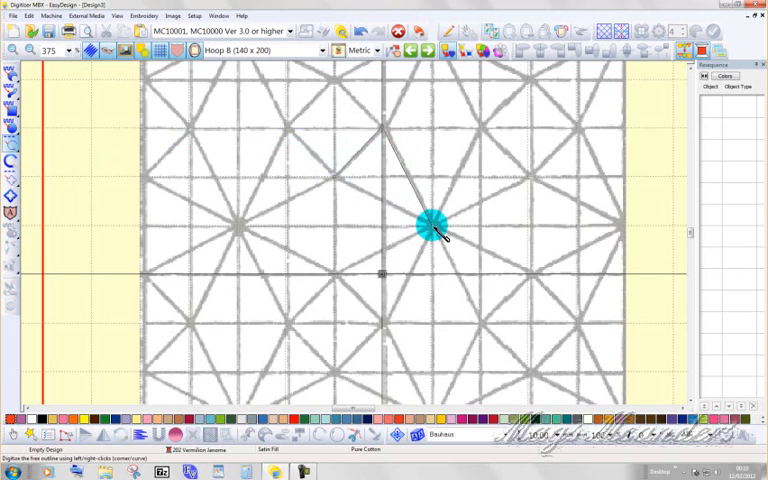
Step: Place backstitch line points at the star's centre and its next tip
{"action": "left_click", "coordinate": [432, 224]}
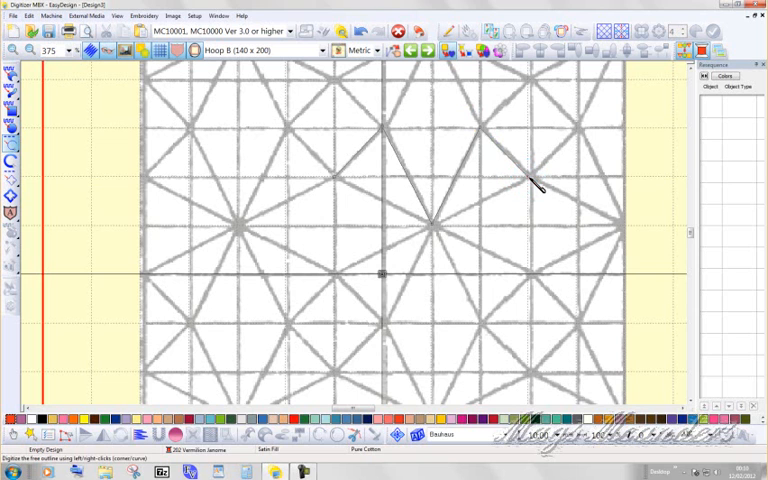
{"action": "left_click", "coordinate": [438, 224]}
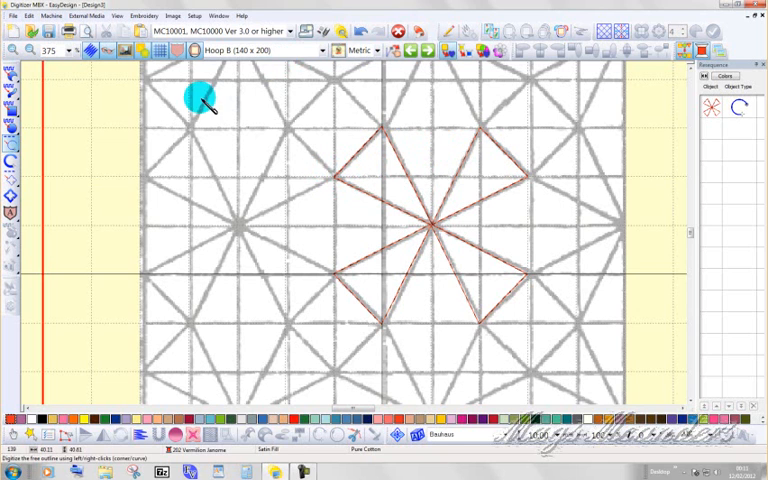
{"action": "mouse_move", "coordinate": [110, 72]}
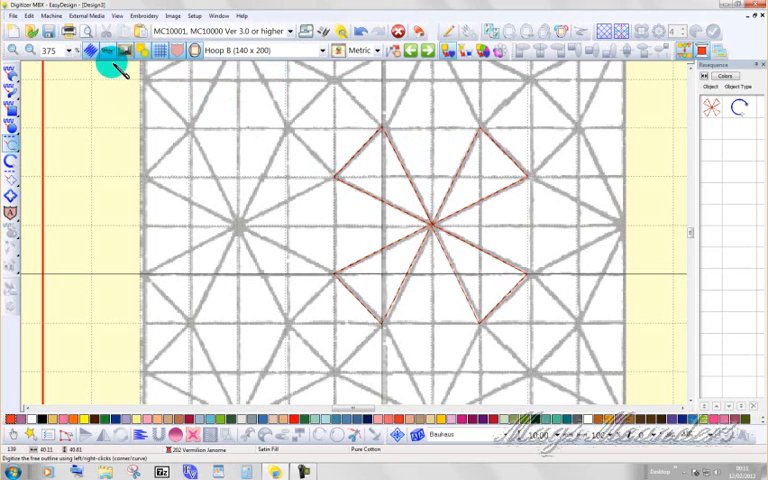
Step: Hide the backdrop, select the traced red star and drag it over the original star
{"action": "left_click", "coordinate": [30, 15]}
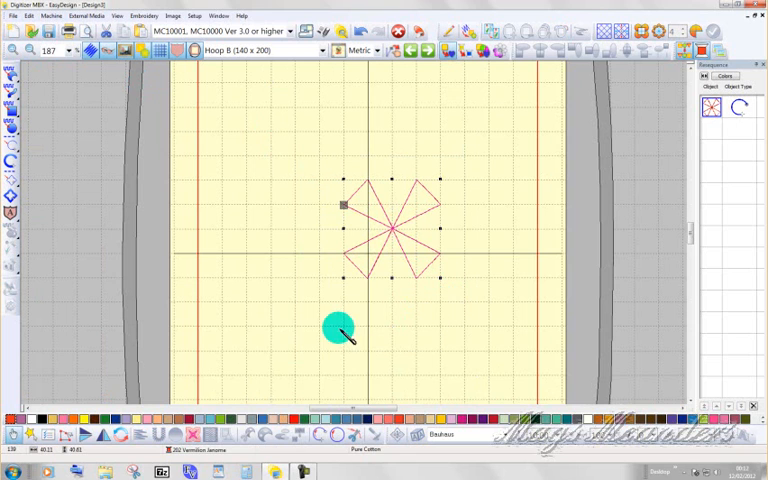
{"action": "left_click_drag", "start_coordinate": [337, 328], "coordinate": [388, 232]}
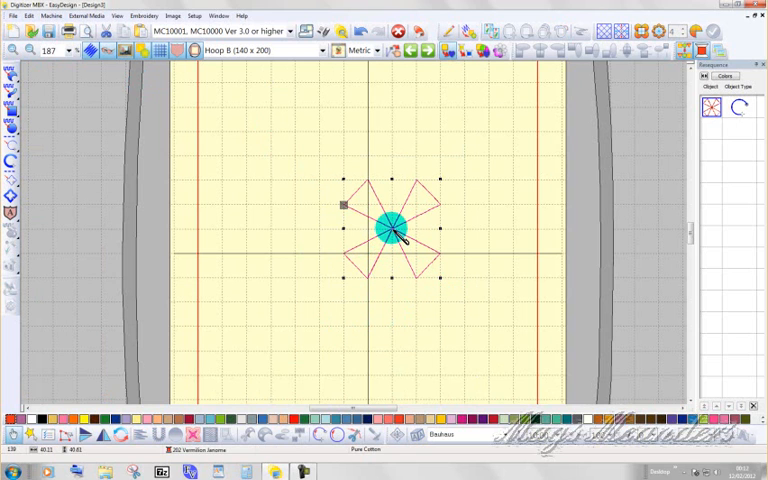
{"action": "left_click_drag", "start_coordinate": [390, 228], "coordinate": [312, 148]}
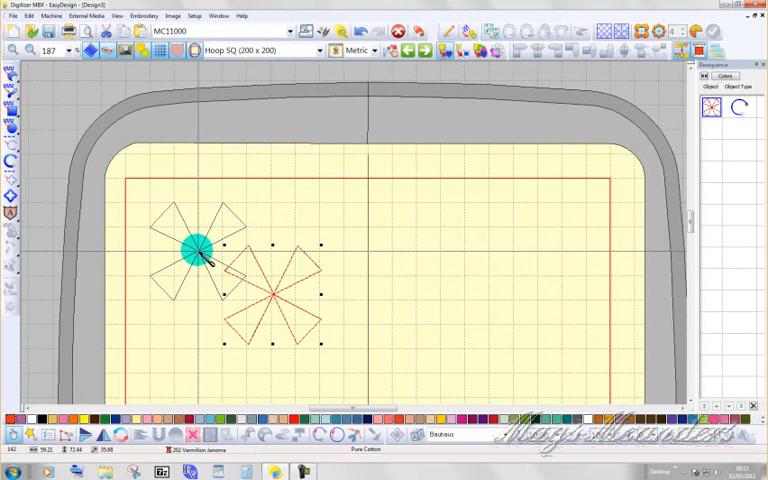
{"action": "left_click_drag", "start_coordinate": [192, 248], "coordinate": [197, 187]}
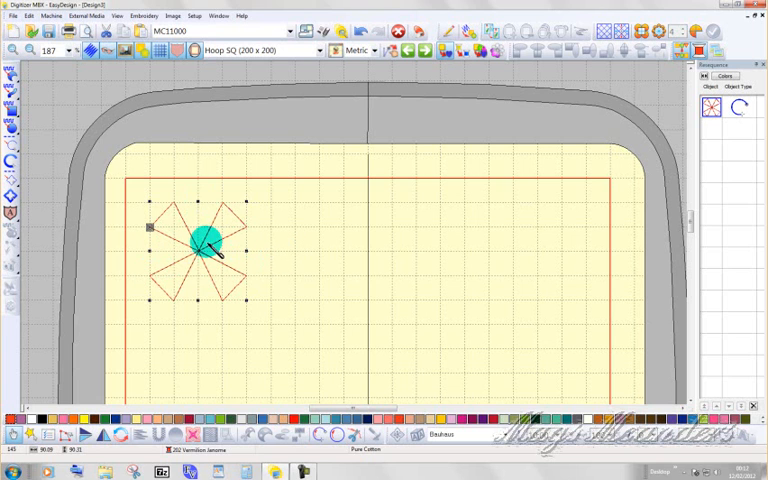
{"action": "left_click_drag", "start_coordinate": [205, 240], "coordinate": [80, 100]}
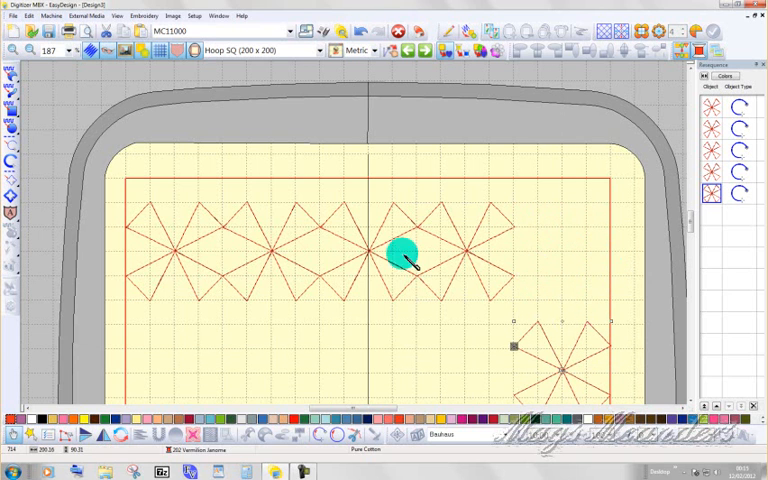
{"action": "mouse_move", "coordinate": [120, 190]}
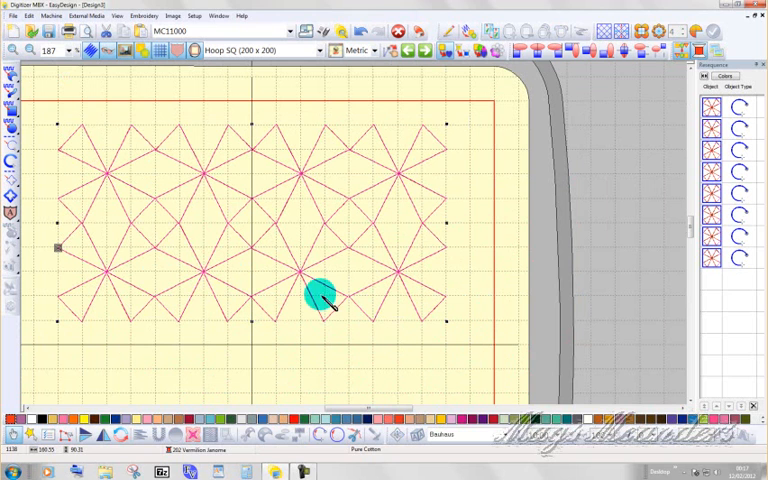
Step: Duplicate the selected two rows of stars
{"action": "left_click", "coordinate": [28, 16]}
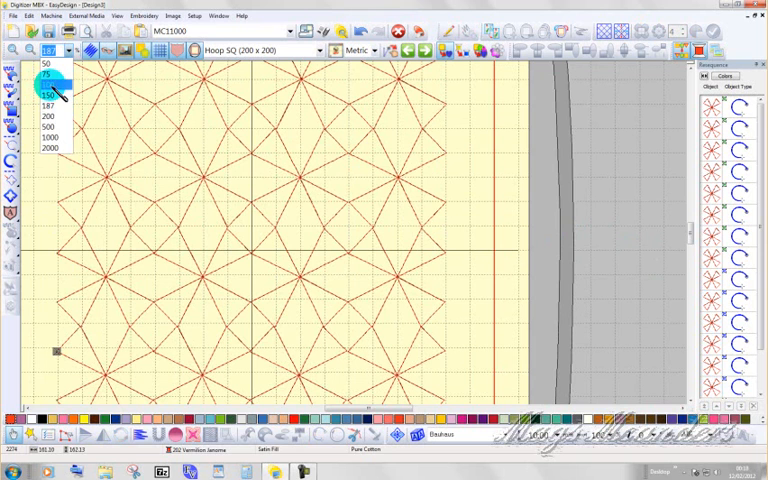
Step: Zoom the view to 100 percent and drag within the hoop to reposition
{"action": "left_click", "coordinate": [45, 88]}
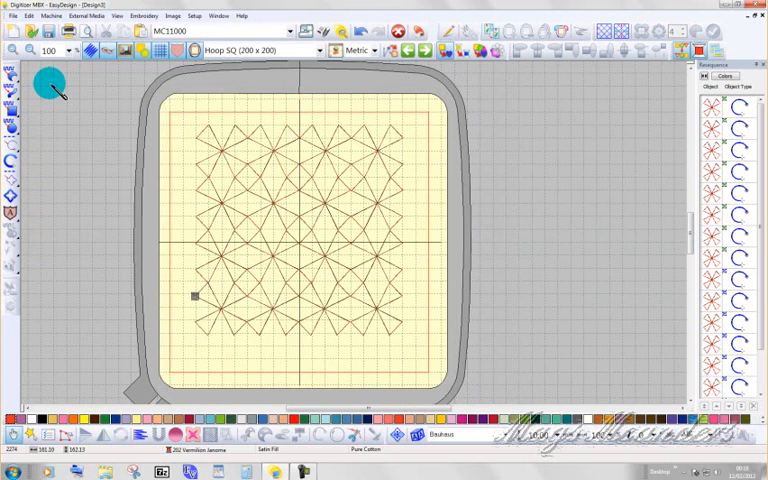
{"action": "mouse_move", "coordinate": [250, 188]}
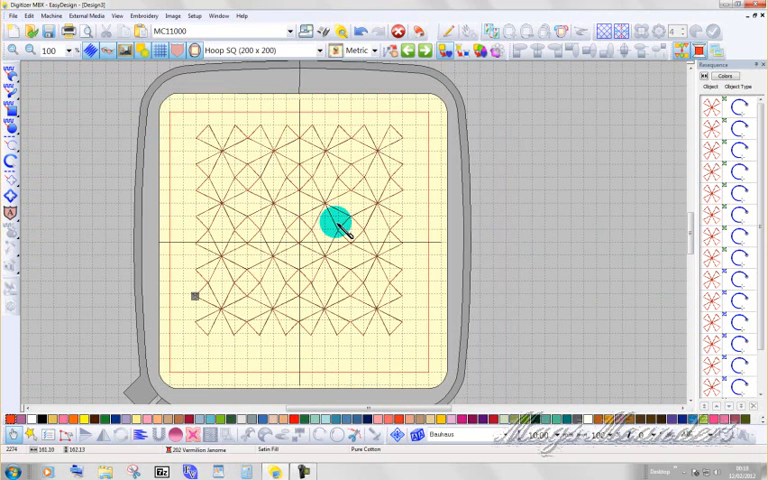
{"action": "left_click_drag", "start_coordinate": [335, 225], "coordinate": [302, 160]}
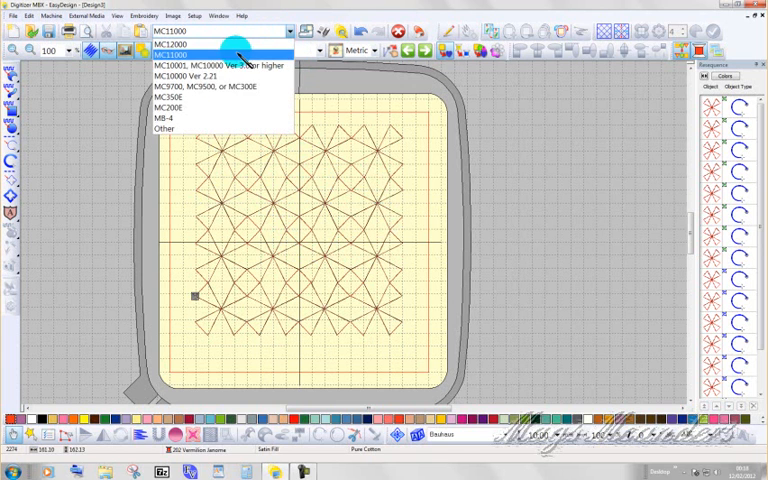
Step: Select the MC12000 machine and the GR 230 x 300 hoop
{"action": "left_click", "coordinate": [175, 43]}
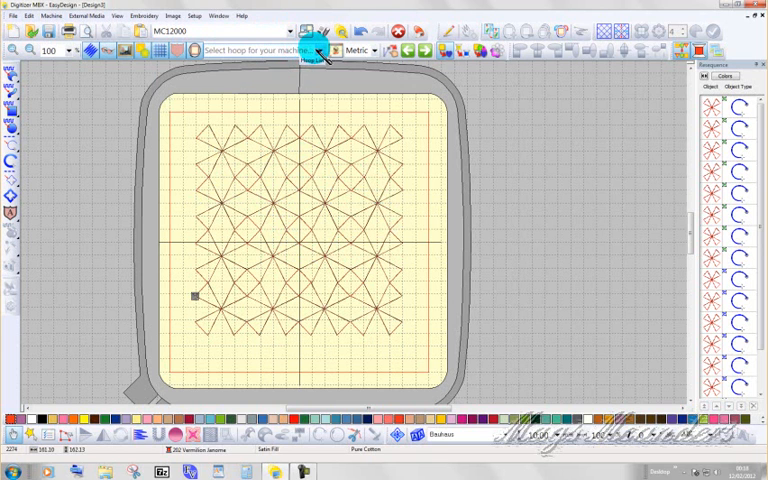
{"action": "left_click", "coordinate": [310, 50]}
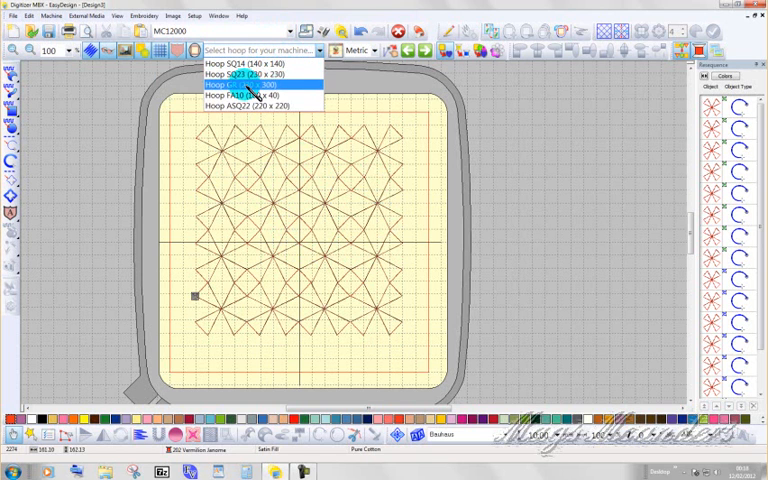
{"action": "left_click", "coordinate": [250, 85]}
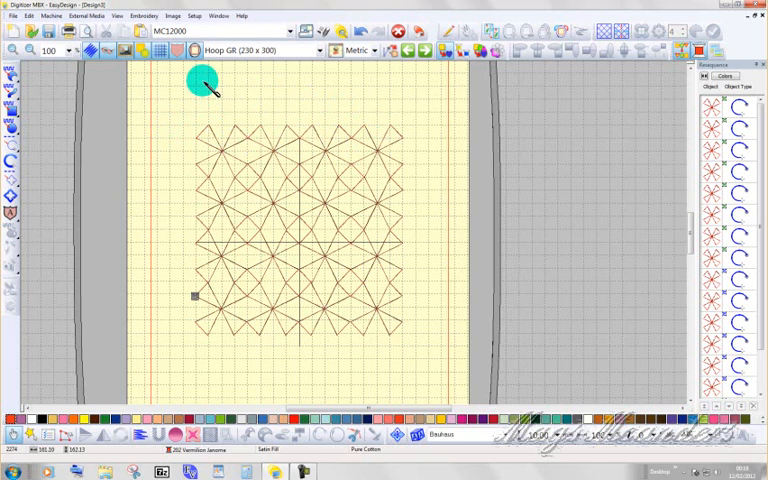
{"action": "mouse_move", "coordinate": [685, 68]}
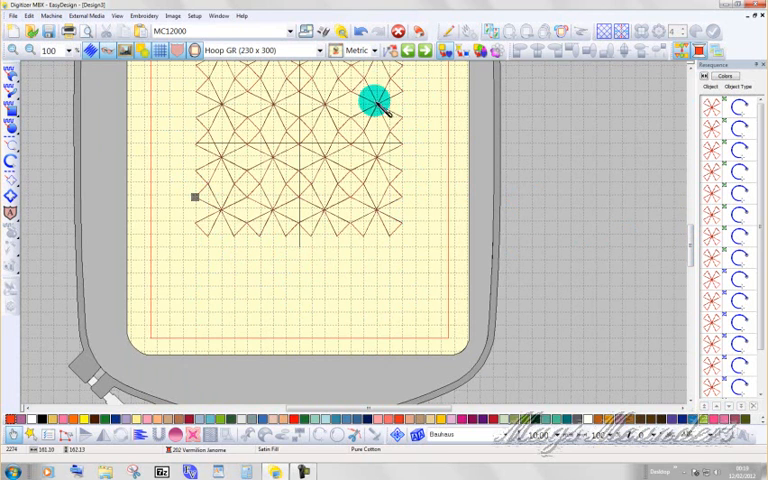
Step: Return the machine to MC11000 with the SQ 200 x 200 square hoop
{"action": "left_click", "coordinate": [287, 31]}
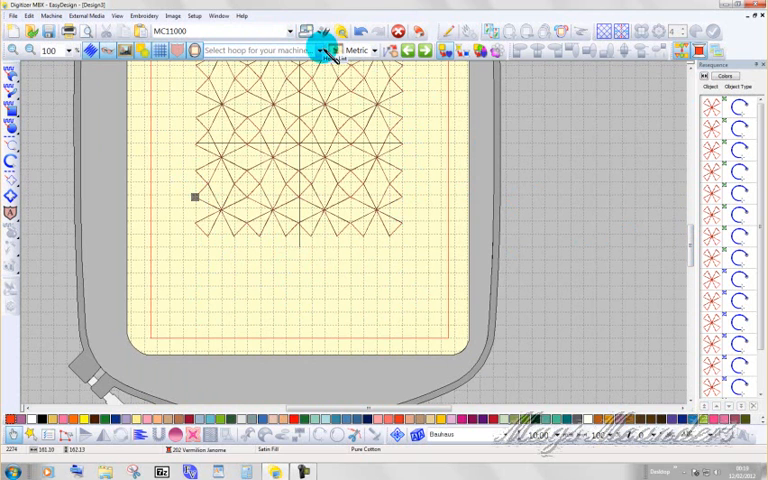
{"action": "left_click", "coordinate": [318, 50]}
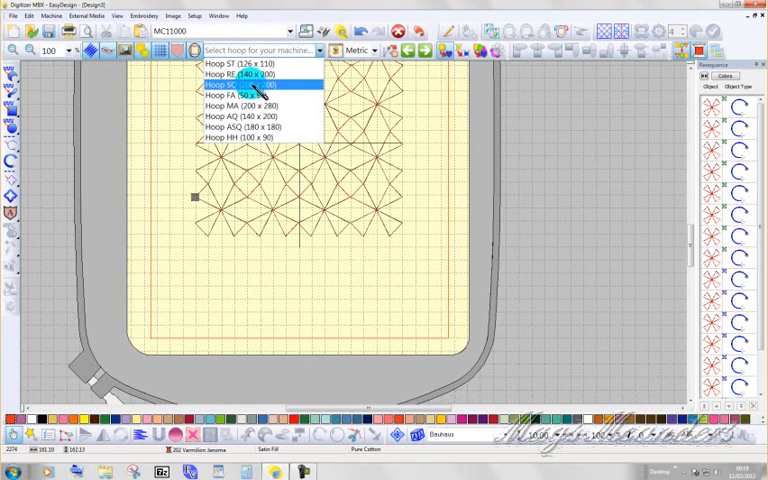
{"action": "left_click", "coordinate": [248, 85]}
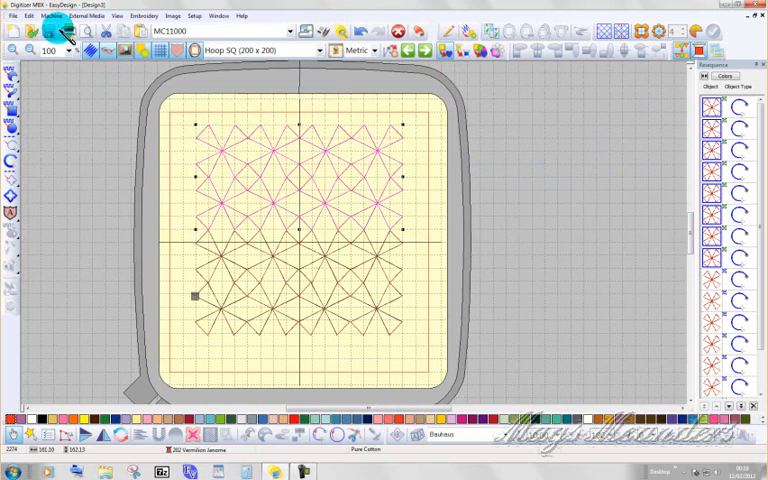
{"action": "left_click", "coordinate": [28, 15]}
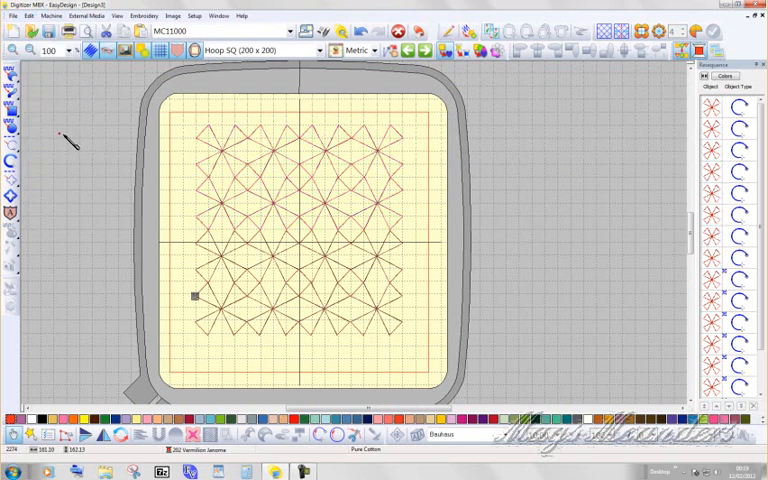
Step: Zoom to 200% on the centre of the star grid
{"action": "left_click", "coordinate": [305, 192]}
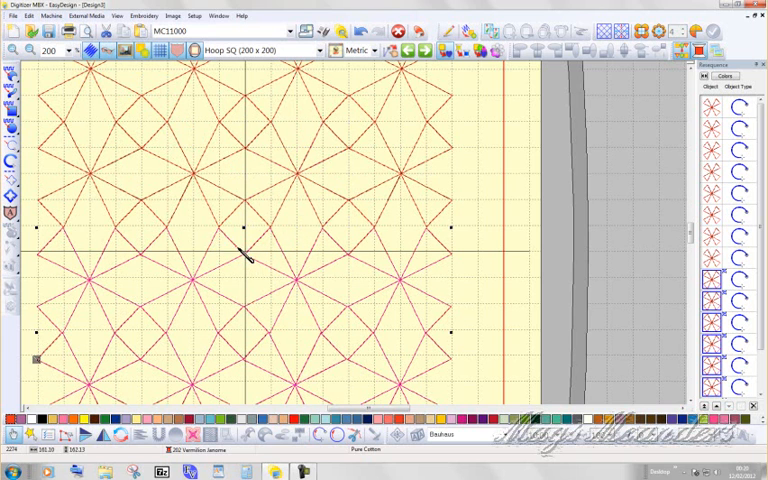
Step: Deselect, then drag single lower stars into line with their neighbouring stars
{"action": "left_click", "coordinate": [210, 254]}
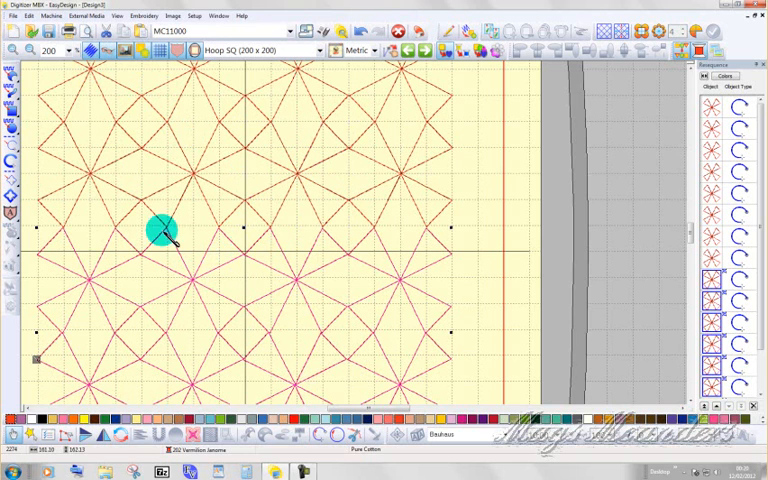
{"action": "left_click", "coordinate": [29, 16]}
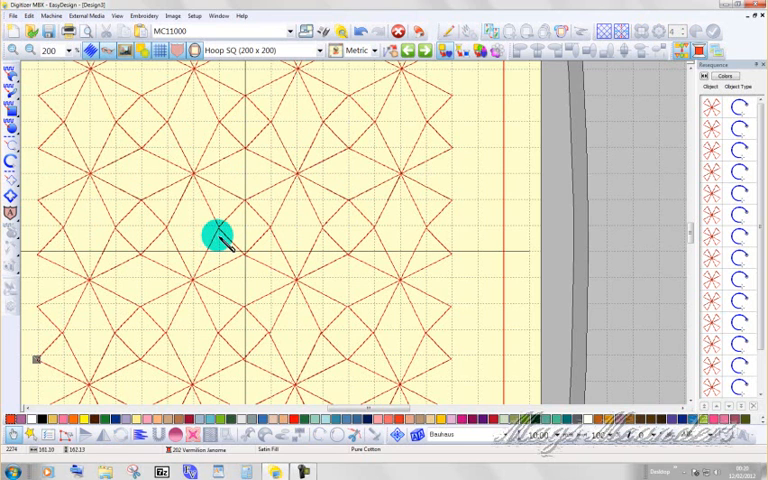
{"action": "left_click", "coordinate": [210, 237]}
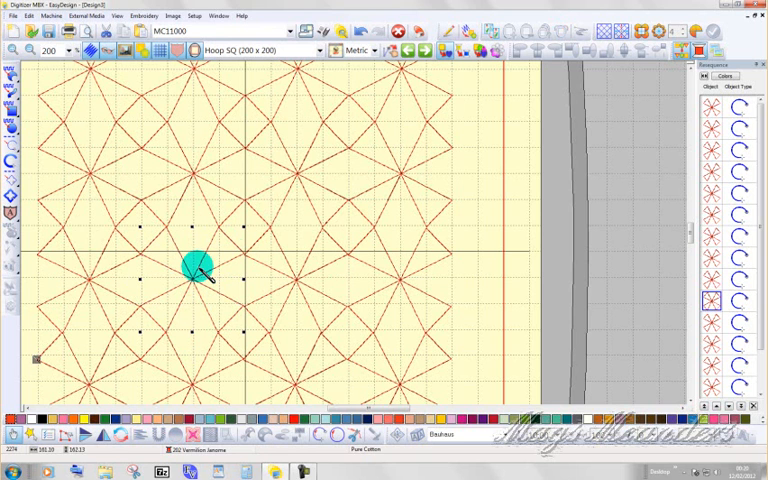
{"action": "left_click_drag", "start_coordinate": [195, 270], "coordinate": [265, 213]}
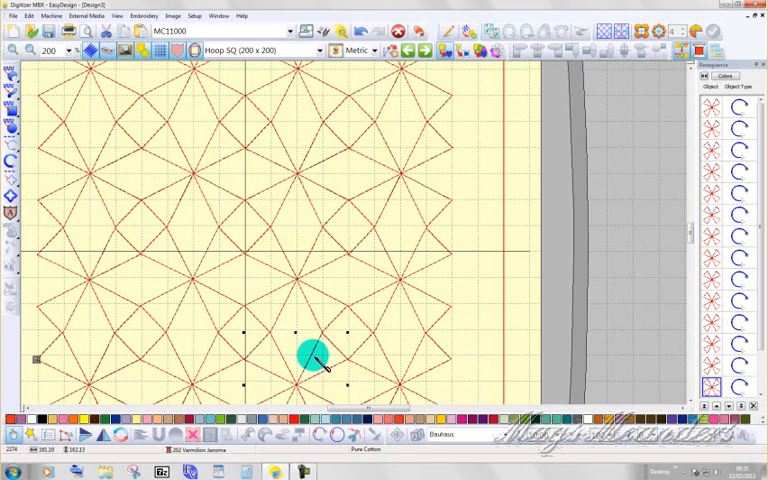
{"action": "left_click_drag", "start_coordinate": [310, 355], "coordinate": [210, 360]}
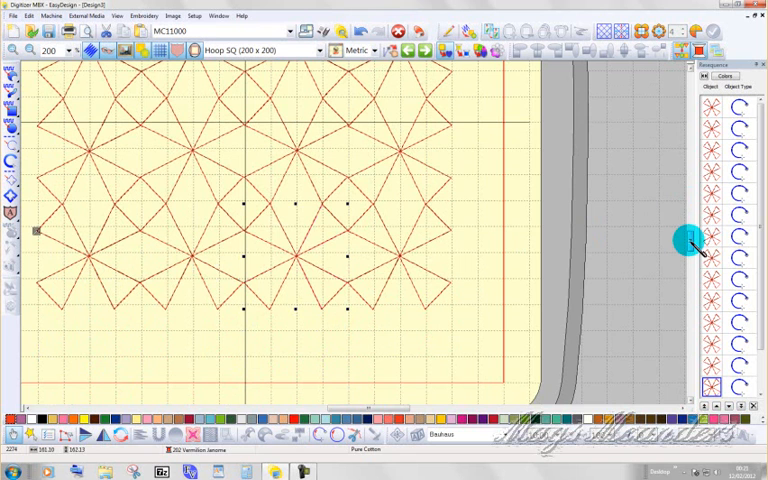
{"action": "mouse_move", "coordinate": [205, 78]}
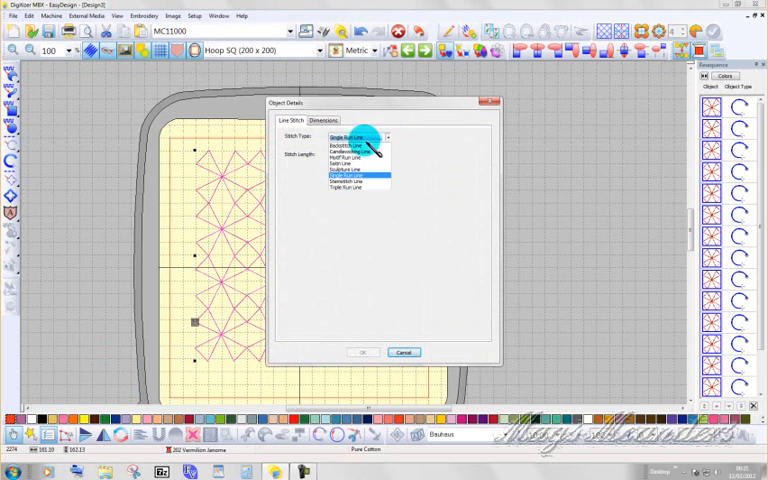
Step: Choose Backstitch Line as the stitch type for all stars
{"action": "left_click", "coordinate": [340, 141]}
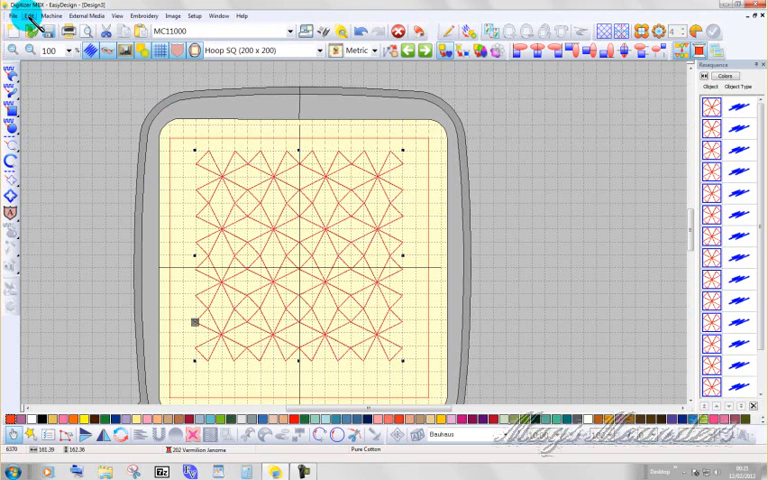
Step: Auto-branch the selected stars from the Edit menu into one combined object
{"action": "left_click", "coordinate": [27, 16]}
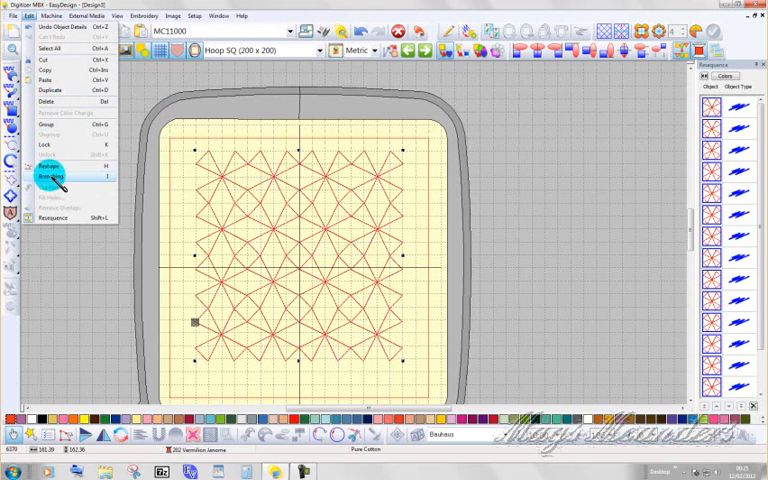
{"action": "left_click", "coordinate": [48, 177]}
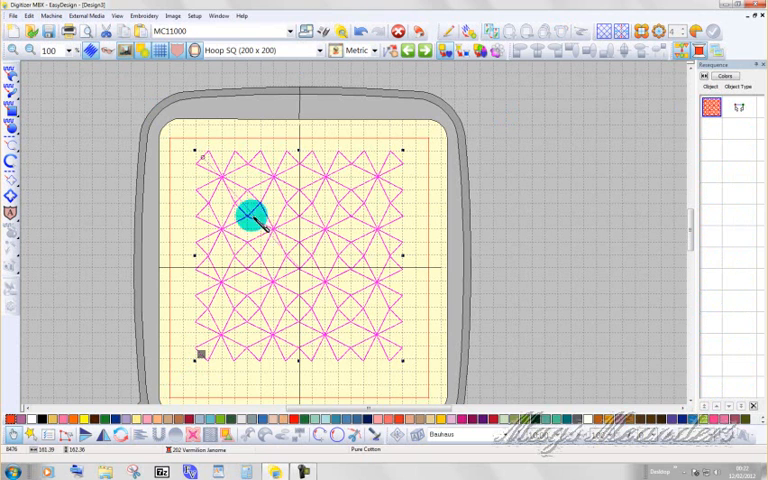
{"action": "left_click_drag", "start_coordinate": [250, 222], "coordinate": [300, 270]}
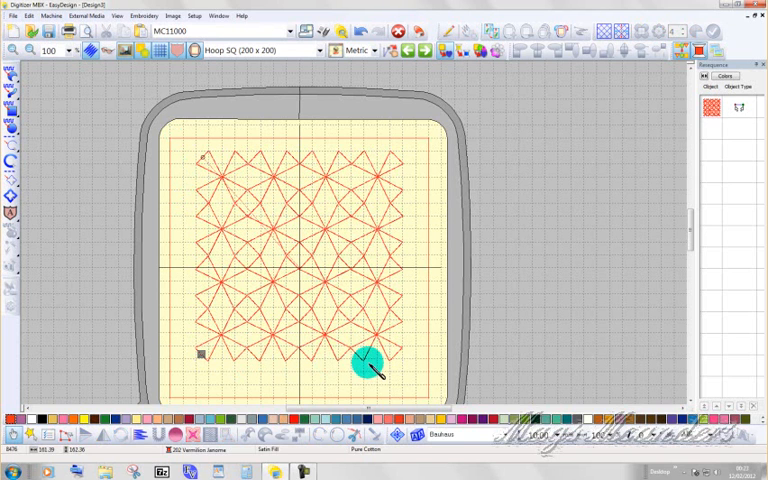
{"action": "mouse_move", "coordinate": [395, 300]}
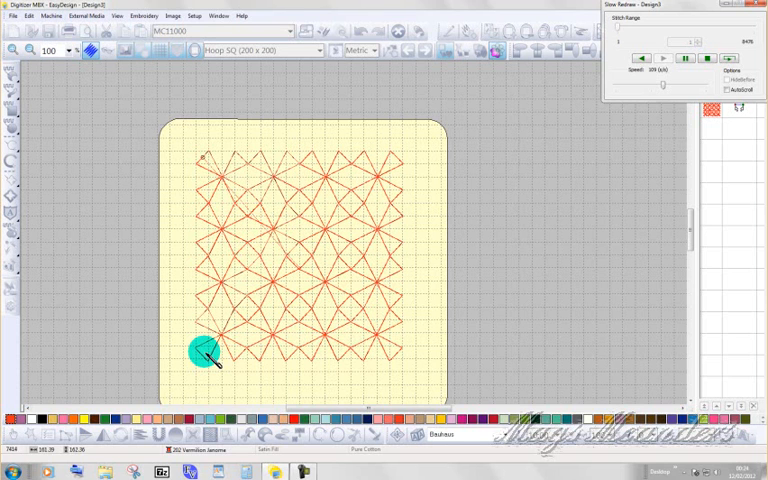
{"action": "mouse_move", "coordinate": [668, 133]}
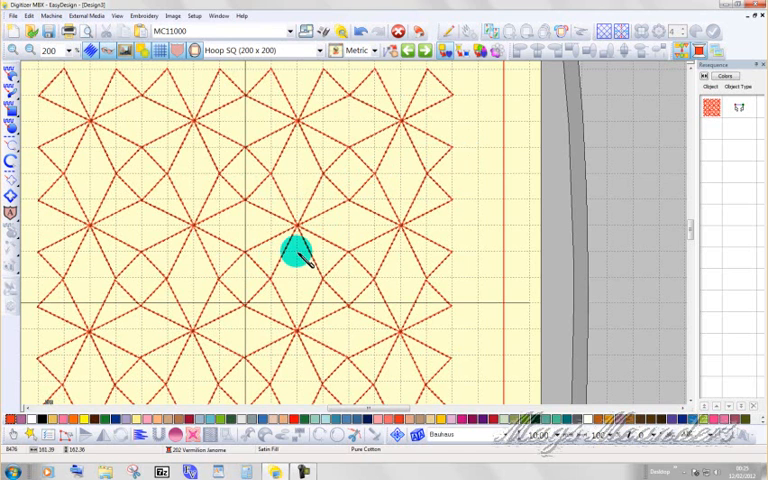
Step: Zoom the view to 200% over the branched star grid to inspect the backstitch lines
{"action": "left_click_drag", "start_coordinate": [297, 253], "coordinate": [157, 222]}
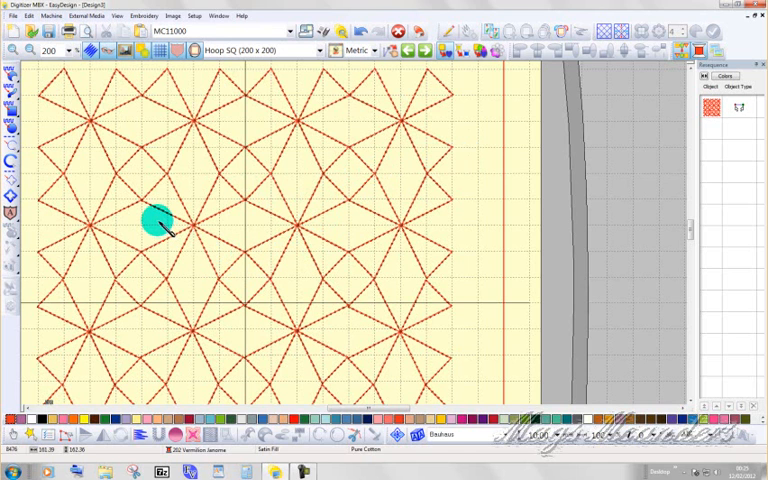